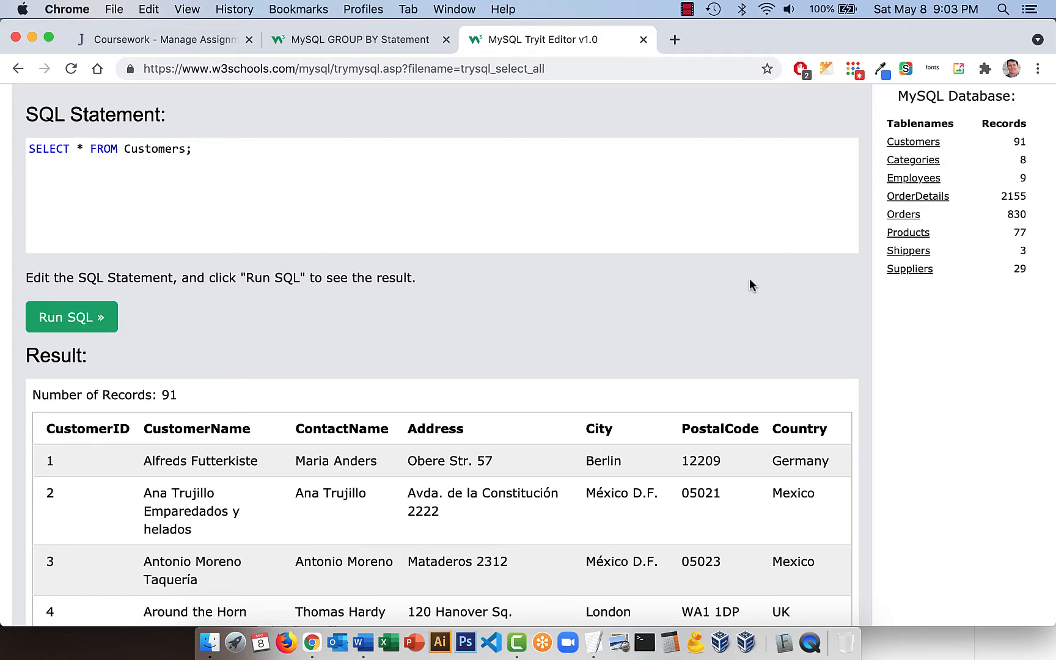
mouse_move(680, 331)
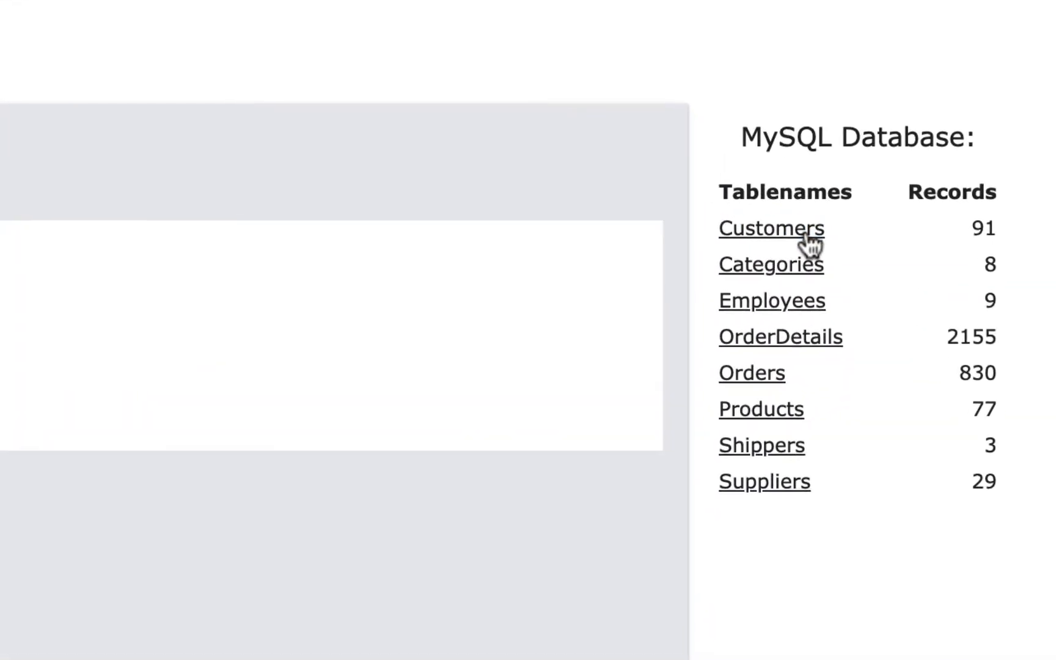
mouse_move(810, 246)
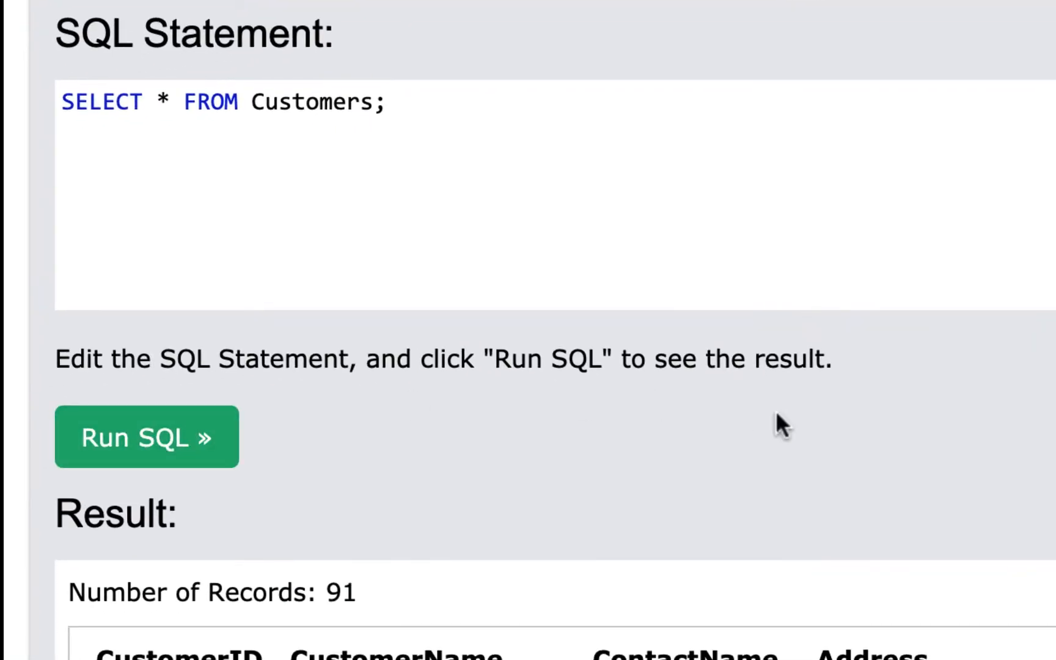
Add WHERE Country = "Mexico" before the semicolon of the Customers query.
scroll("down", 3)
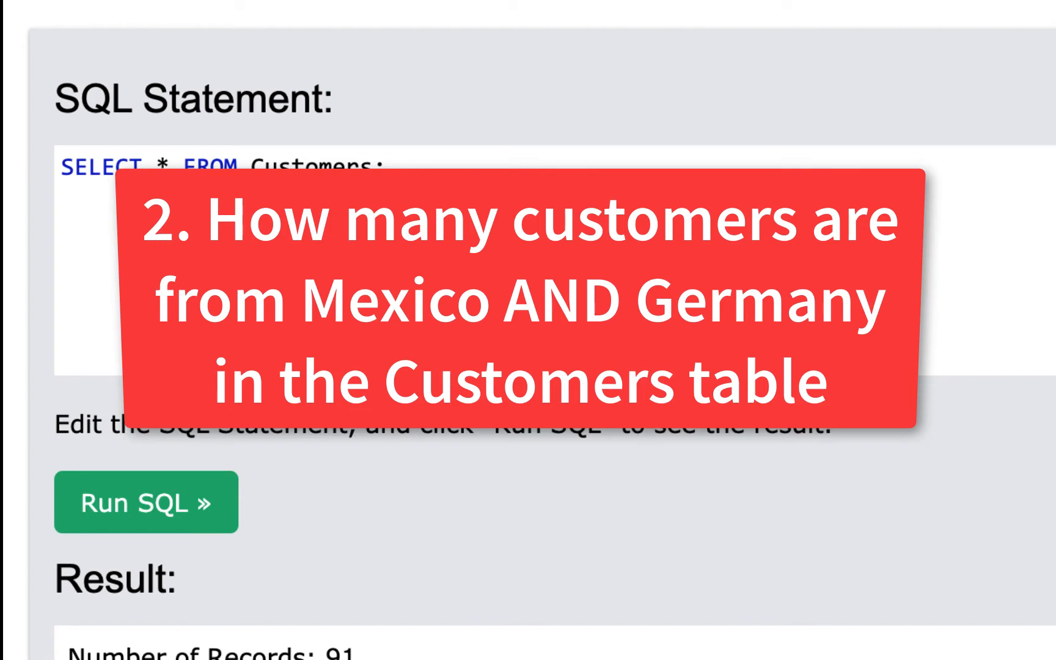
type("W")
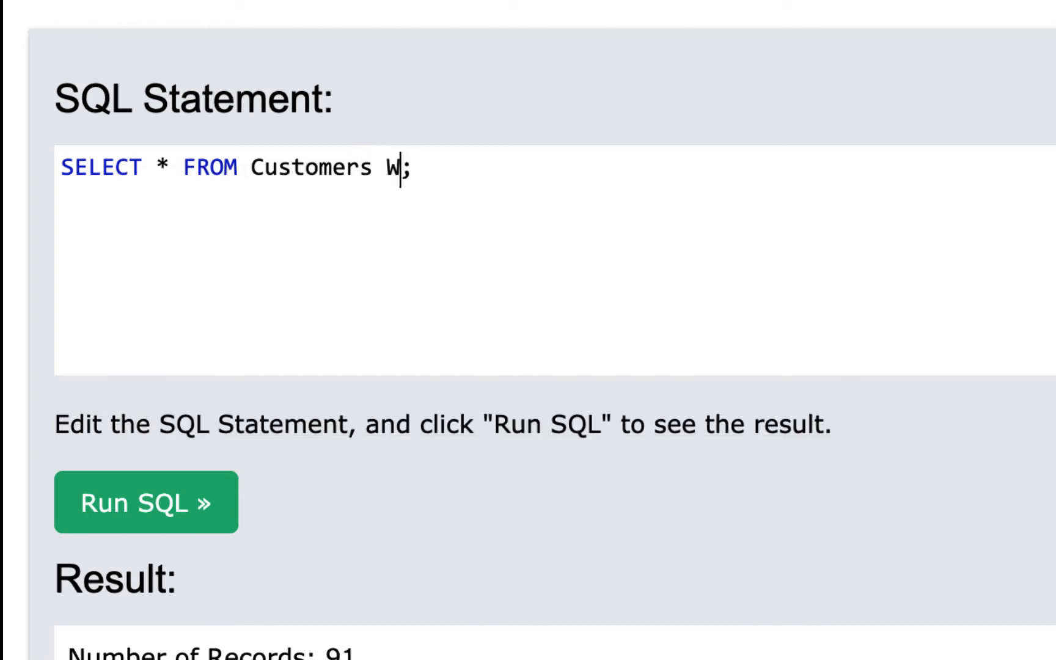
type("HERE Country")
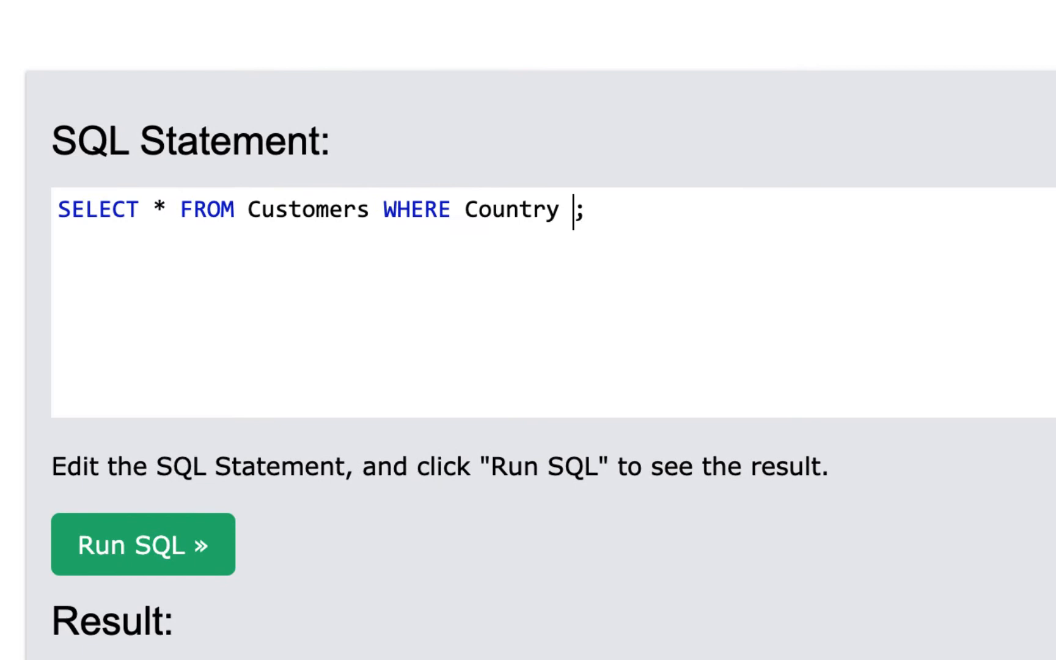
type("= \"M")
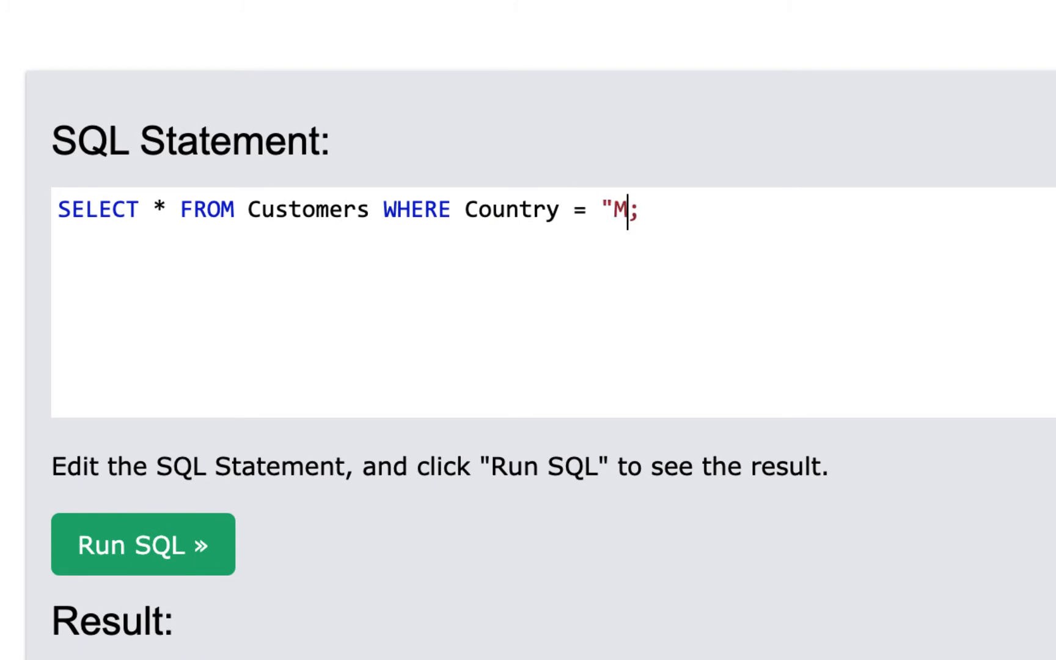
type("exico\"")
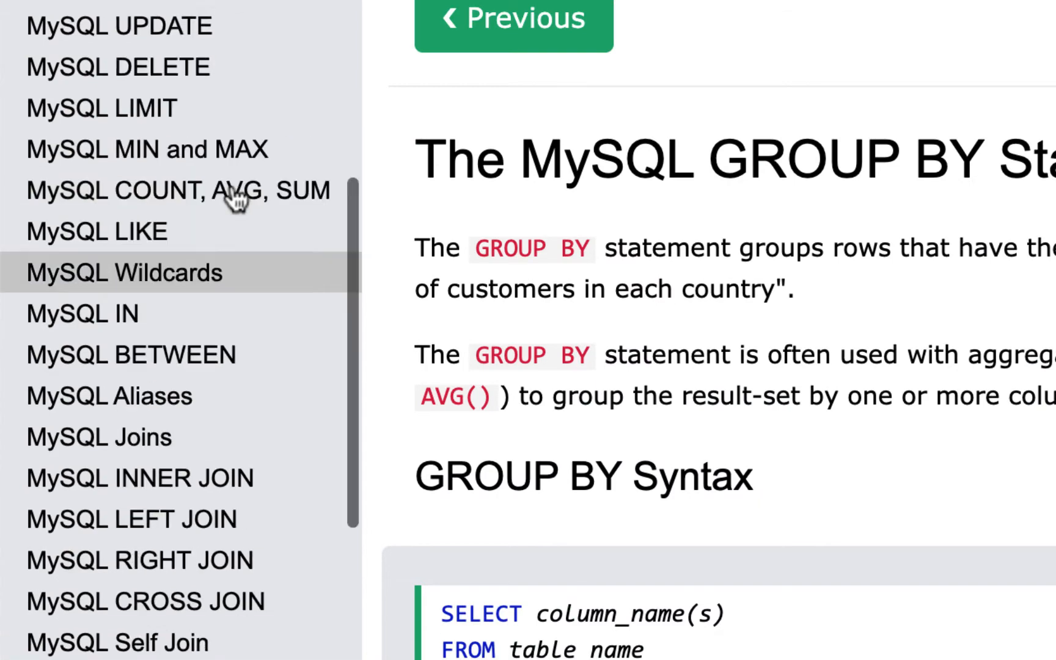
Open the MySQL AND, OR, NOT lesson and view its demo Customers table.
scroll("up", 3)
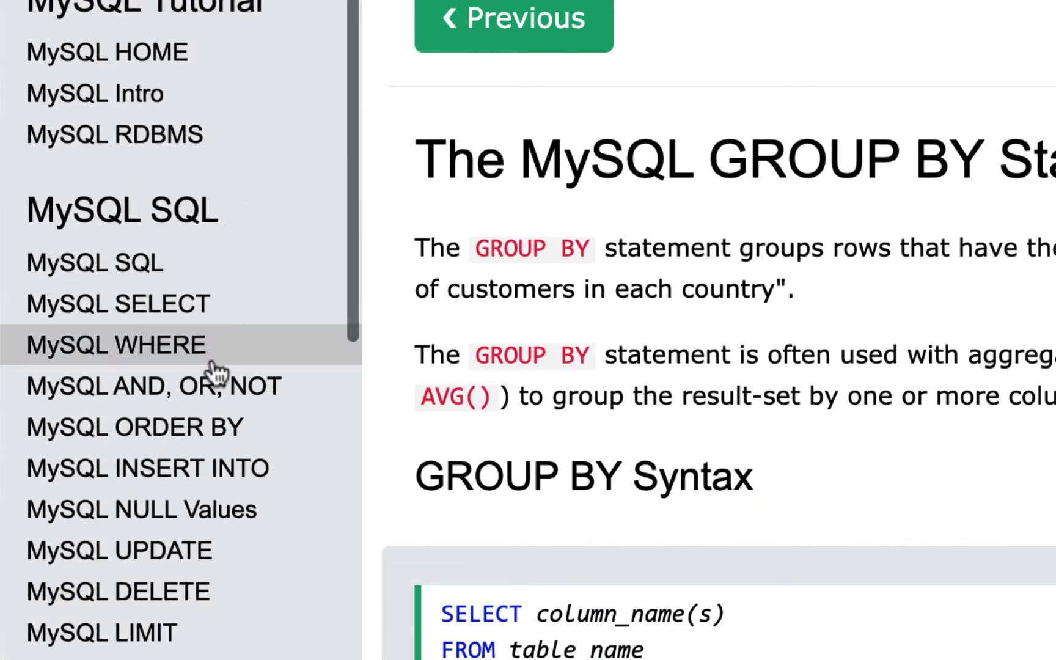
left_click(146, 386)
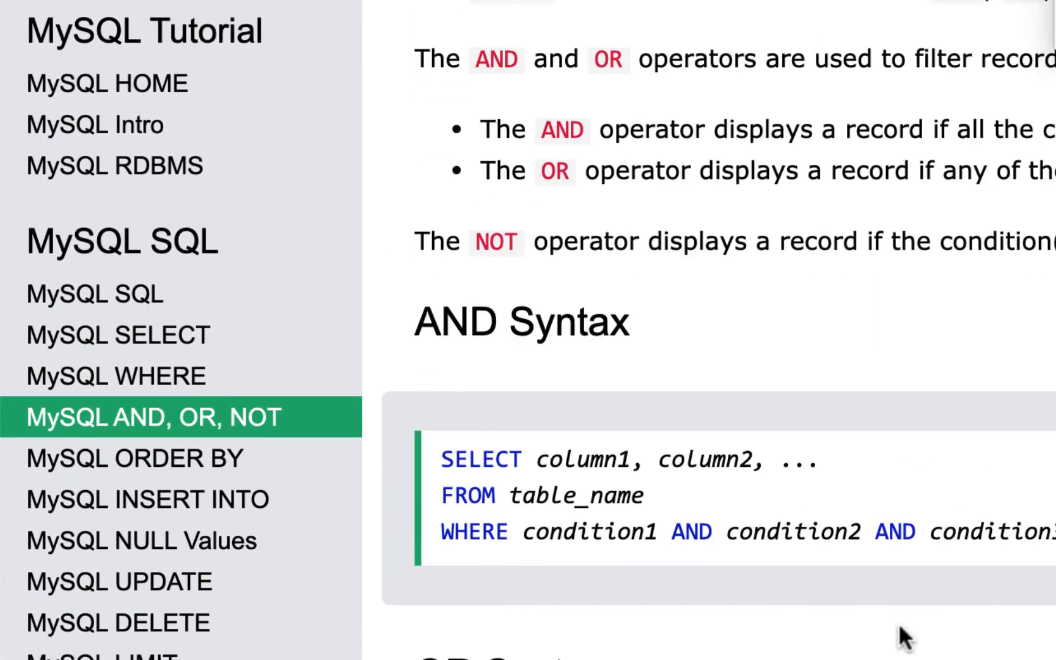
scroll("down", 3)
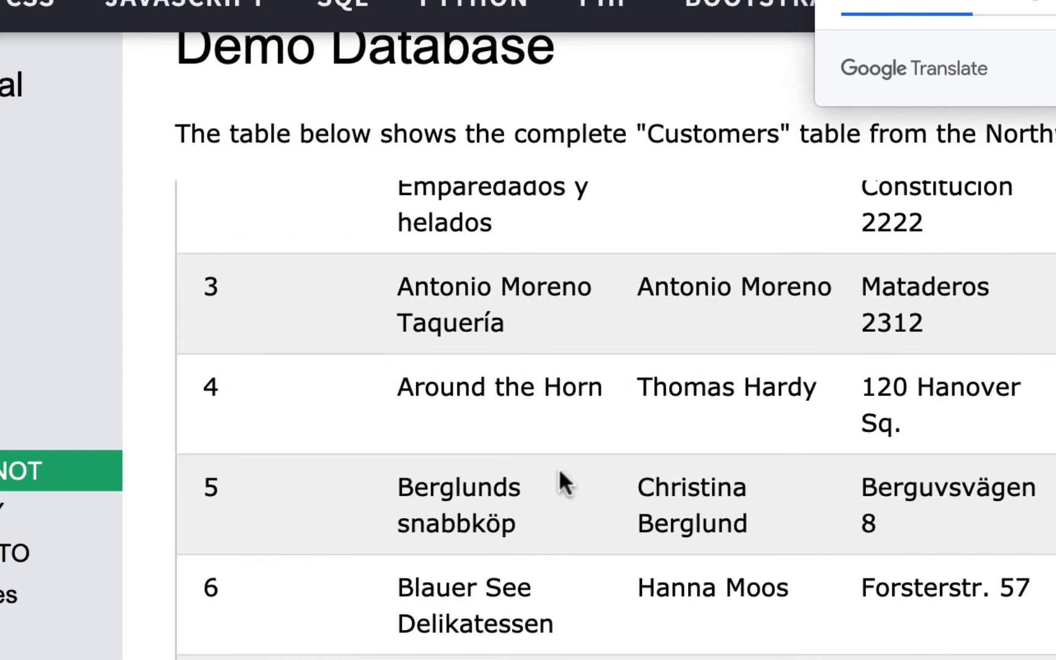
scroll("up", 3)
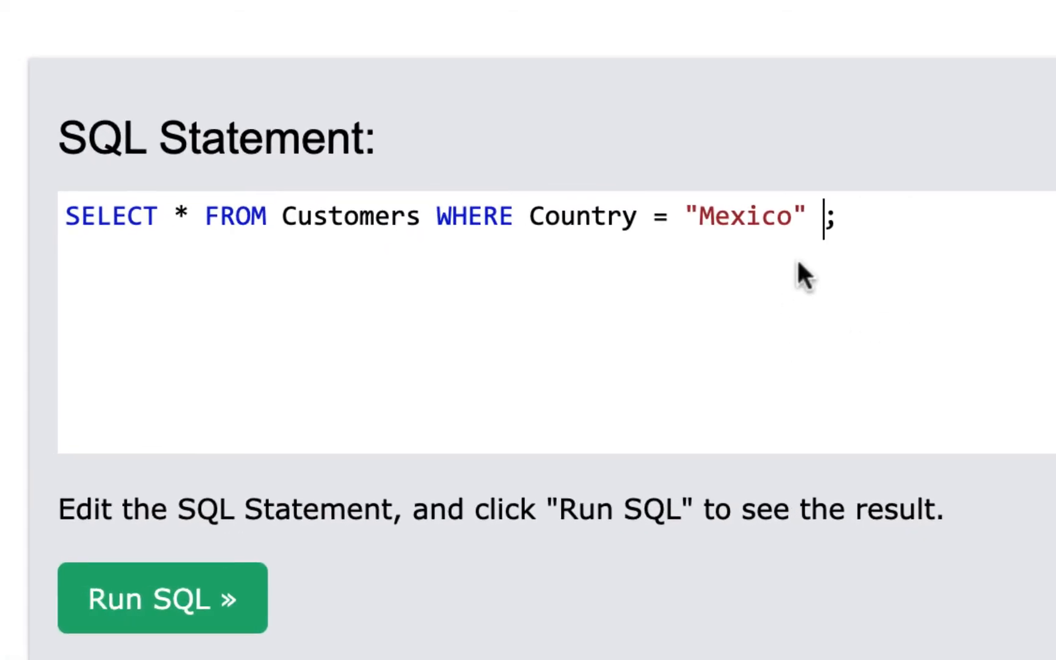
Append AND "Germany" to the Mexico filter and run it, returning 0 records.
type("AND \"")
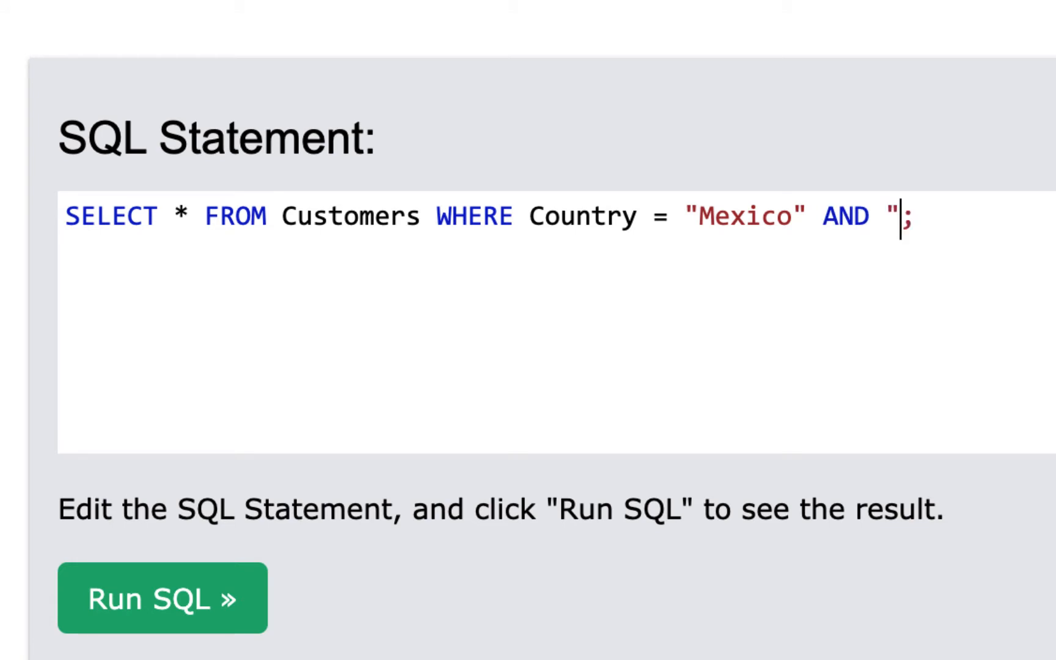
type("Germany")
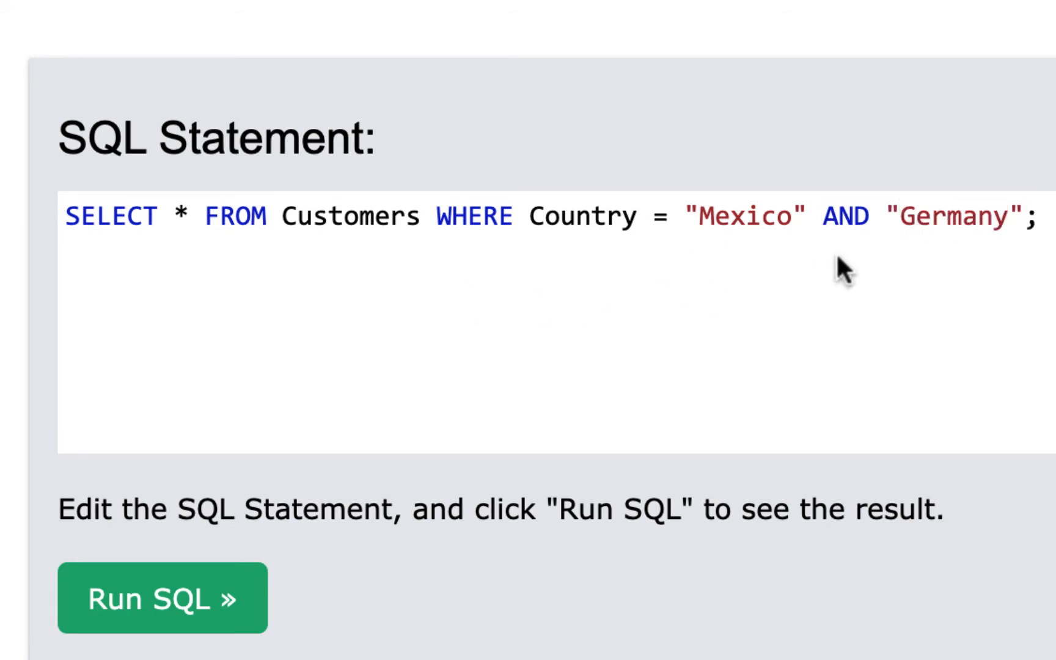
left_click(157, 602)
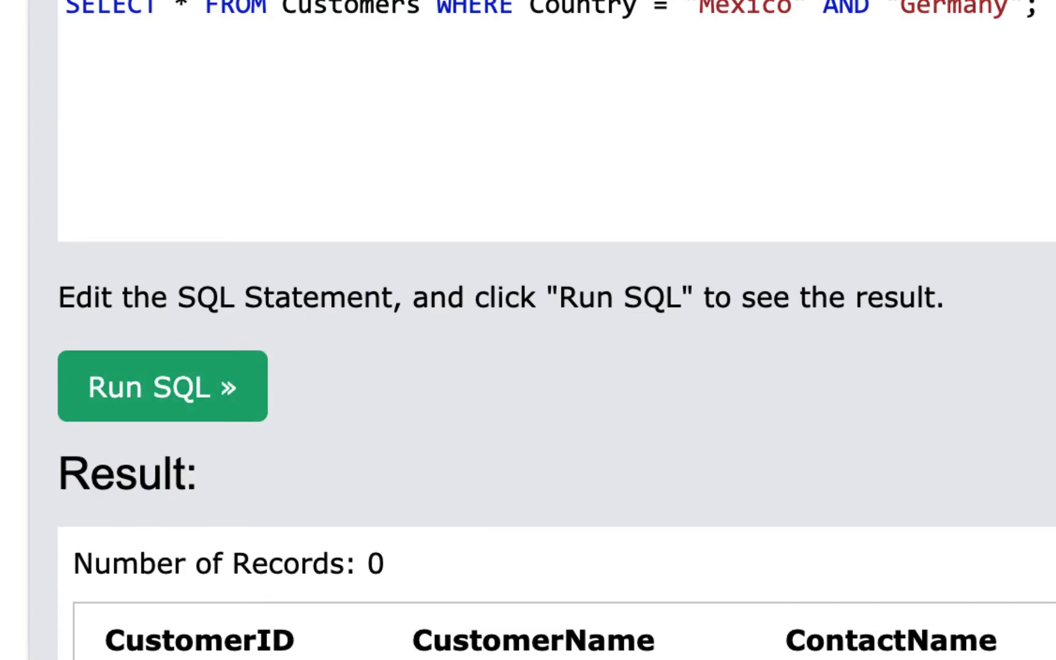
scroll("down", 3)
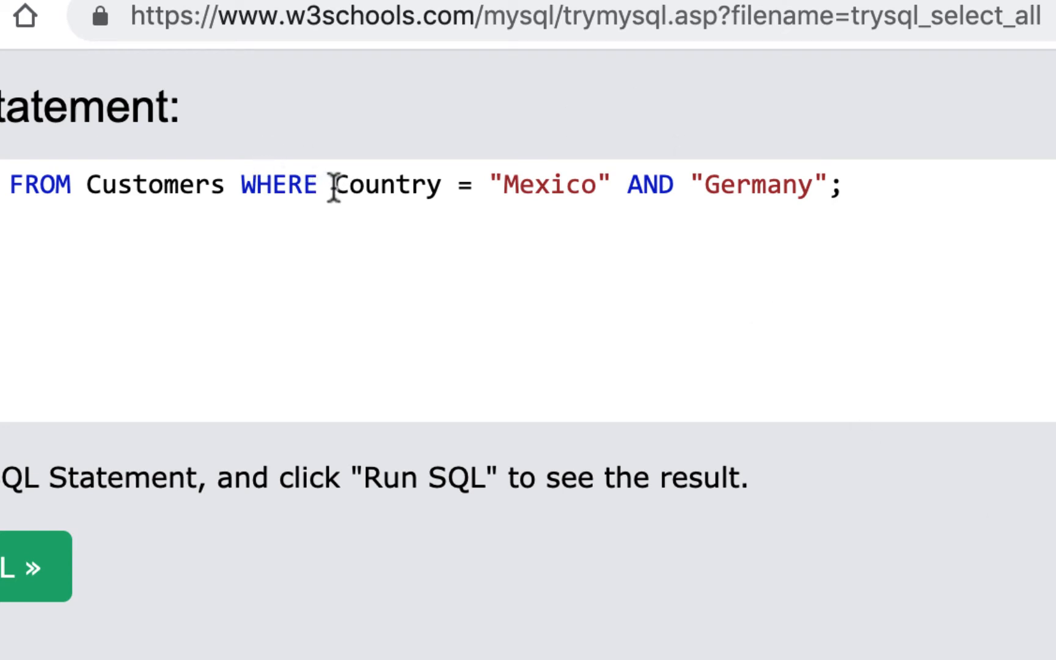
Copy 'Country =' and paste it after AND, before "Germany".
left_click_drag(334, 184, 485, 185)
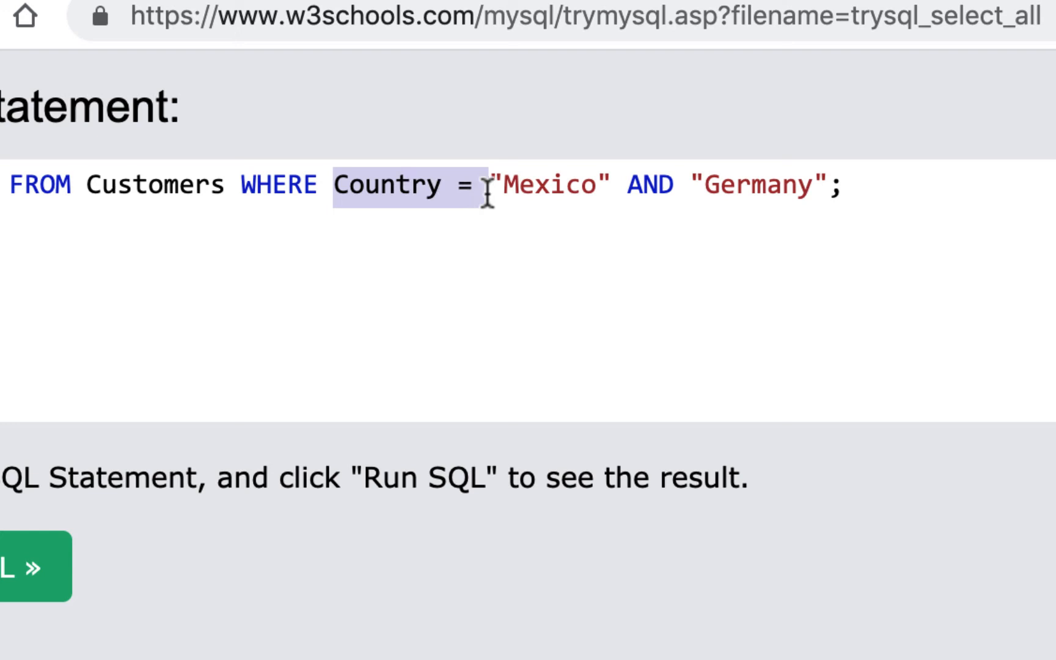
mouse_move(707, 184)
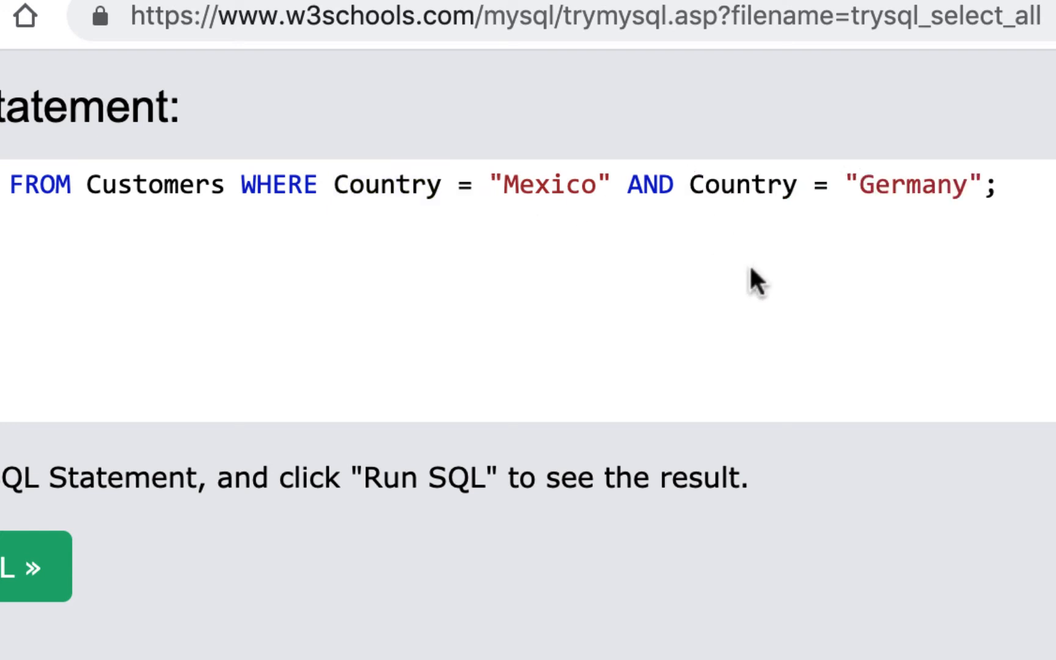
left_click(847, 186)
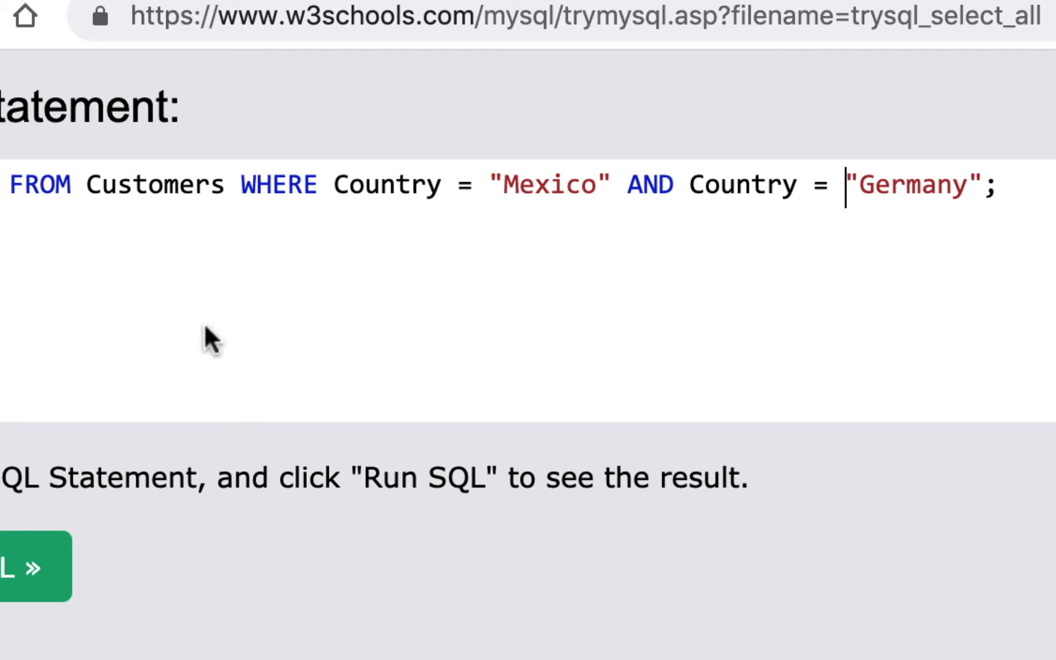
mouse_move(542, 283)
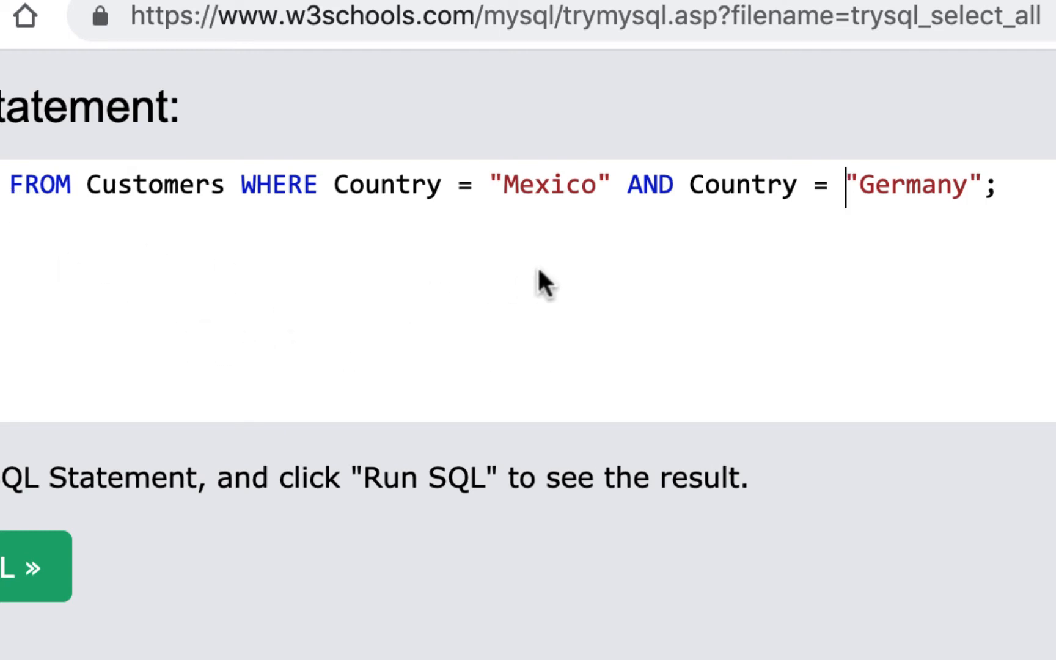
mouse_move(727, 357)
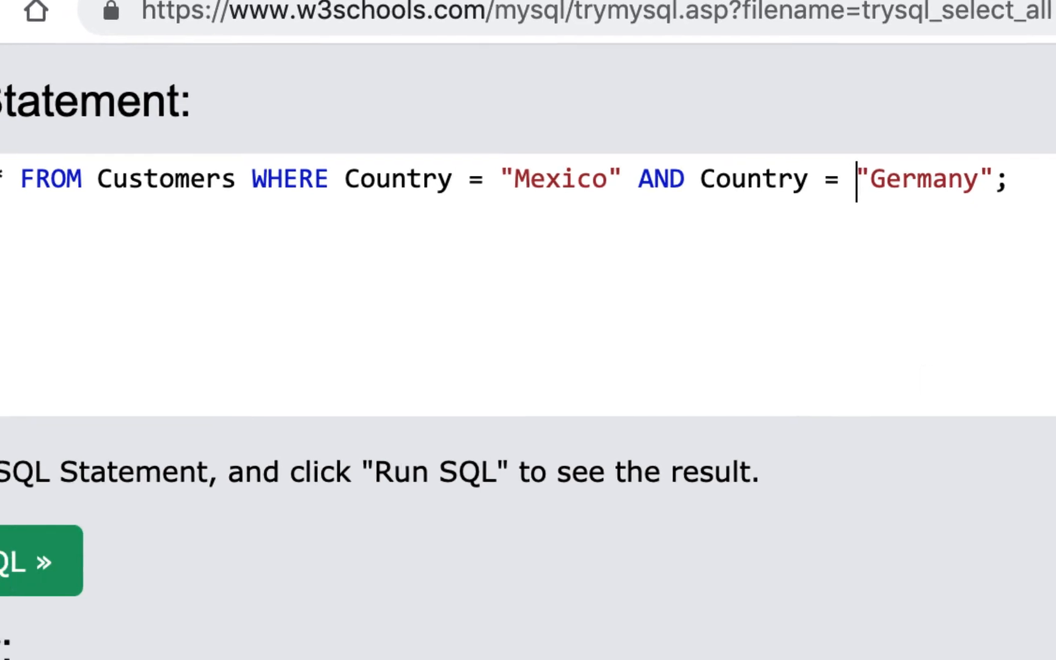
left_click(24, 563)
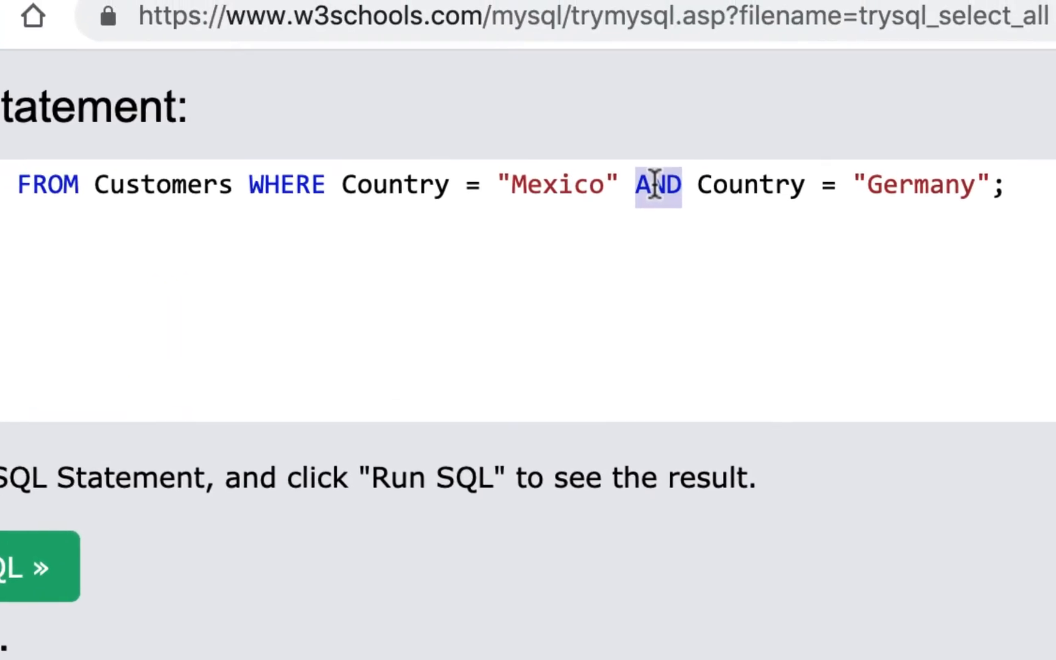
Switch the operator to OR, delete the repeated Country =, and run the query.
type("OR")
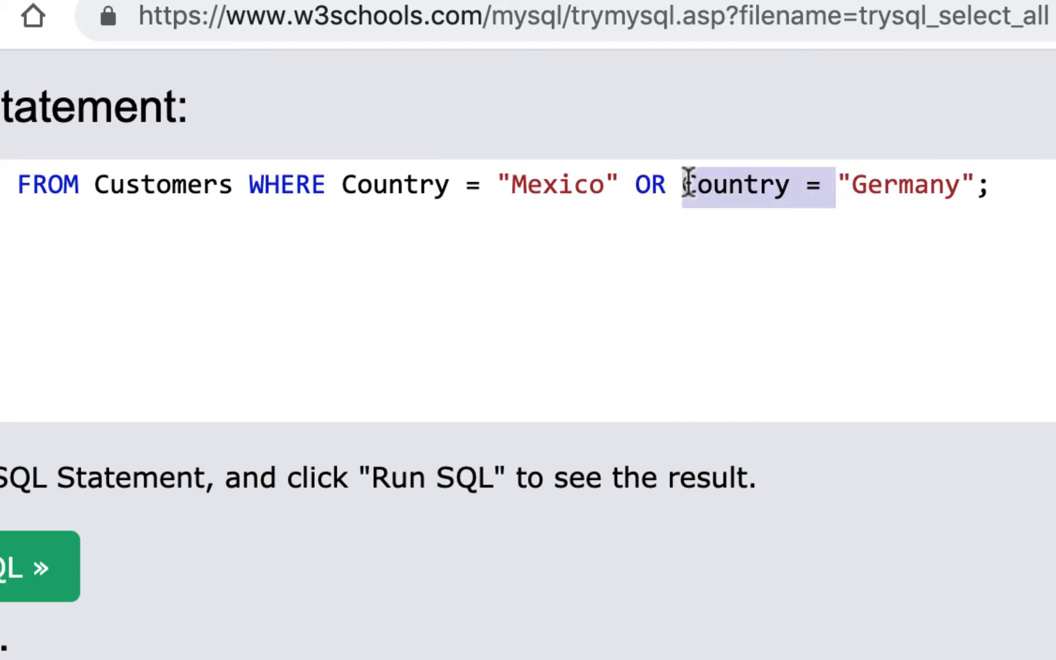
key("Delete")
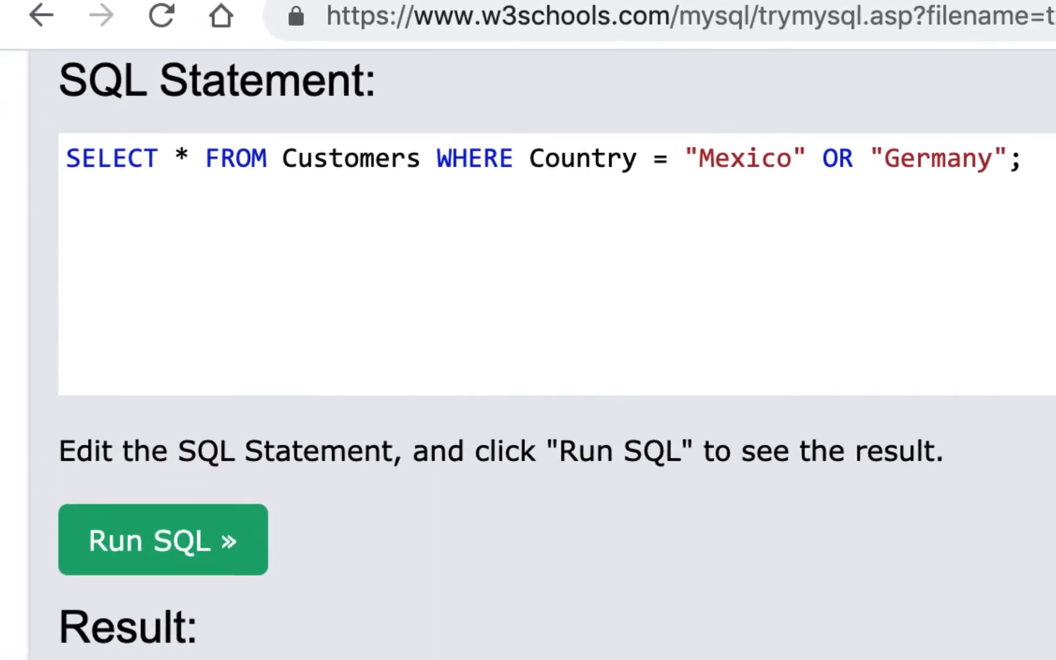
left_click(162, 540)
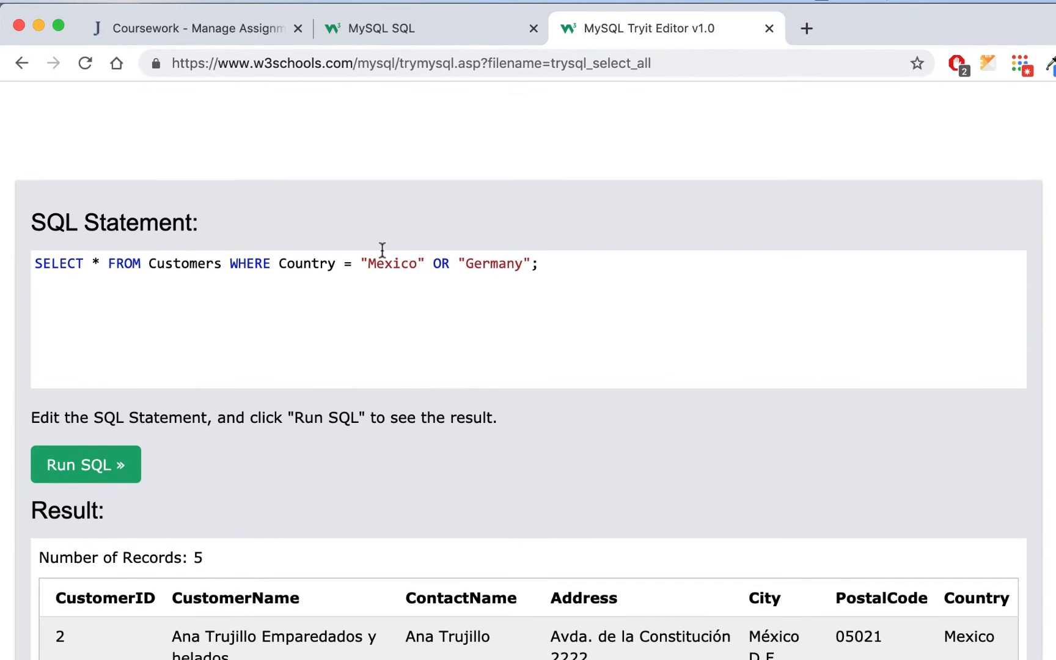
mouse_move(427, 286)
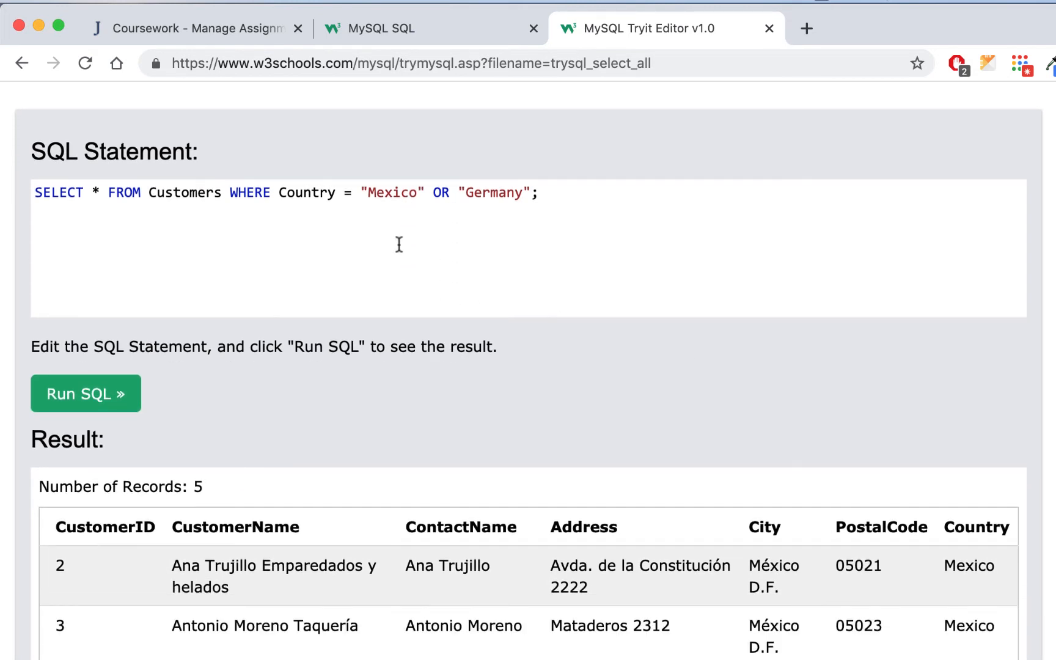
Re-insert Country = before "Germany" and rerun, getting 16 records.
scroll("down", 3)
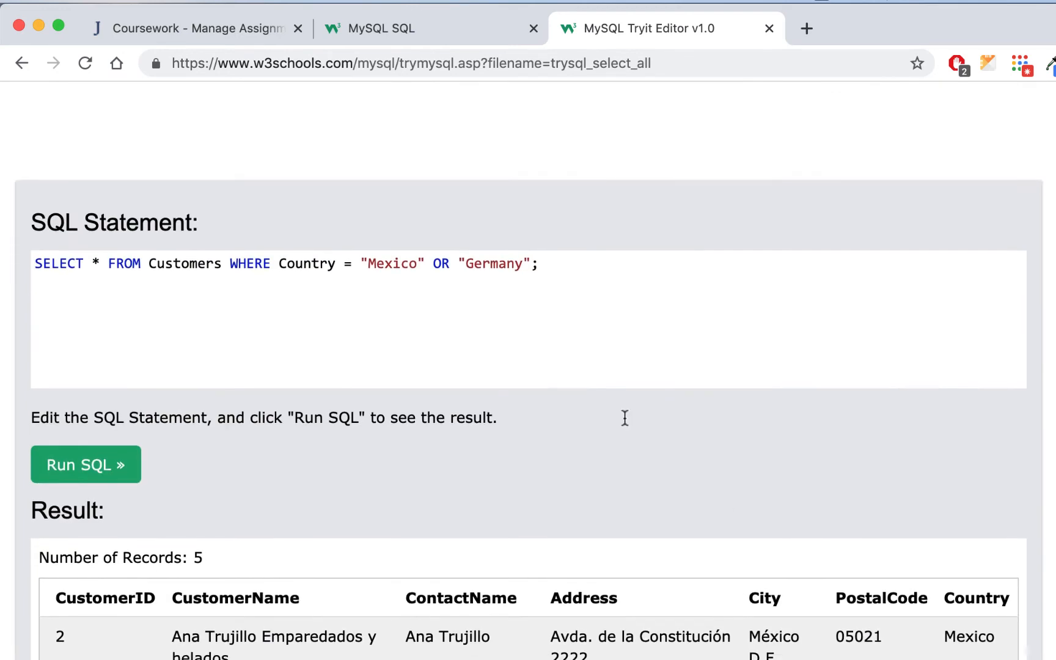
type("Country =")
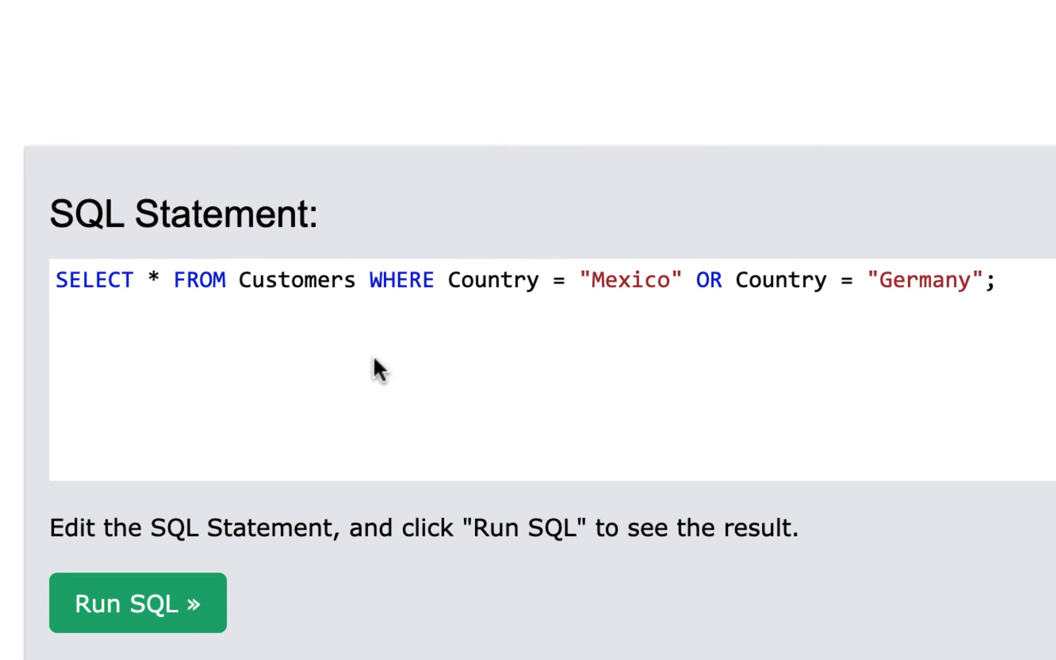
mouse_move(570, 334)
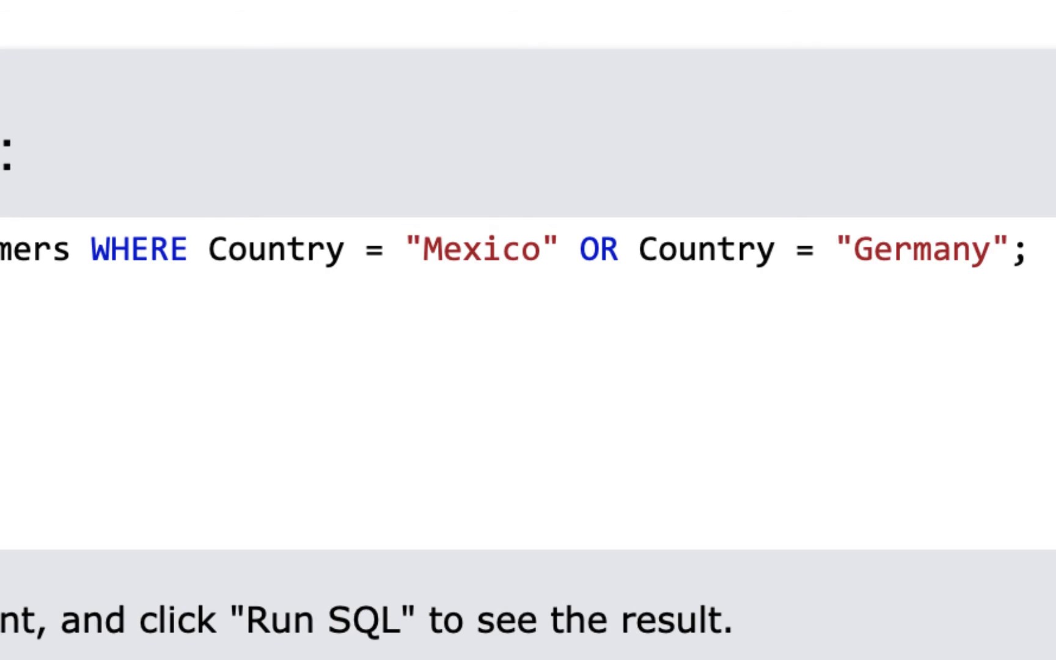
left_click(69, 385)
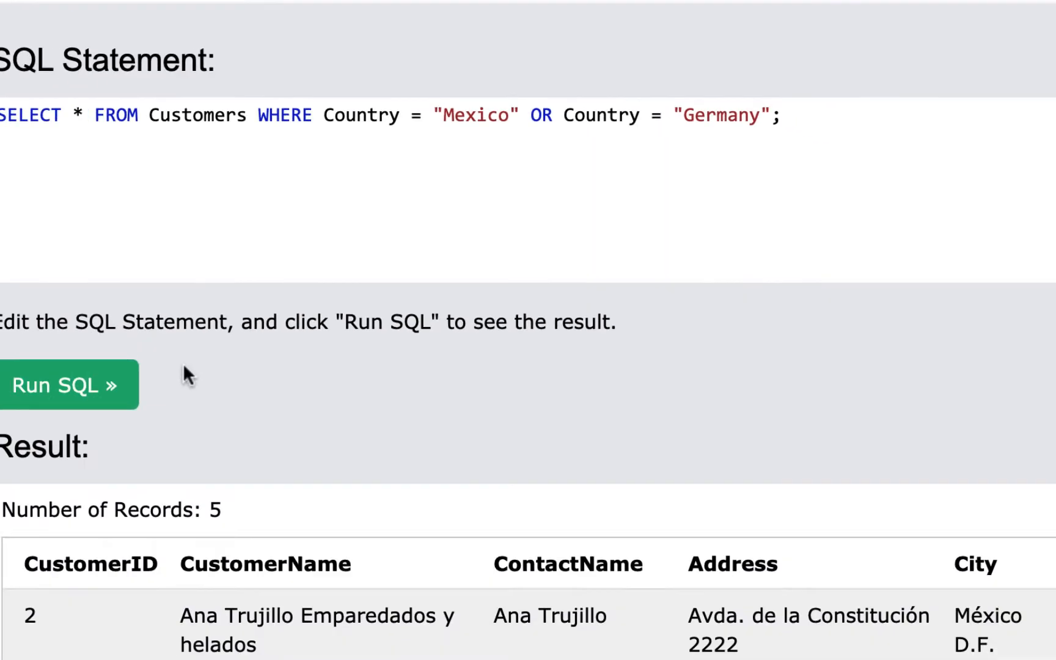
left_click(66, 384)
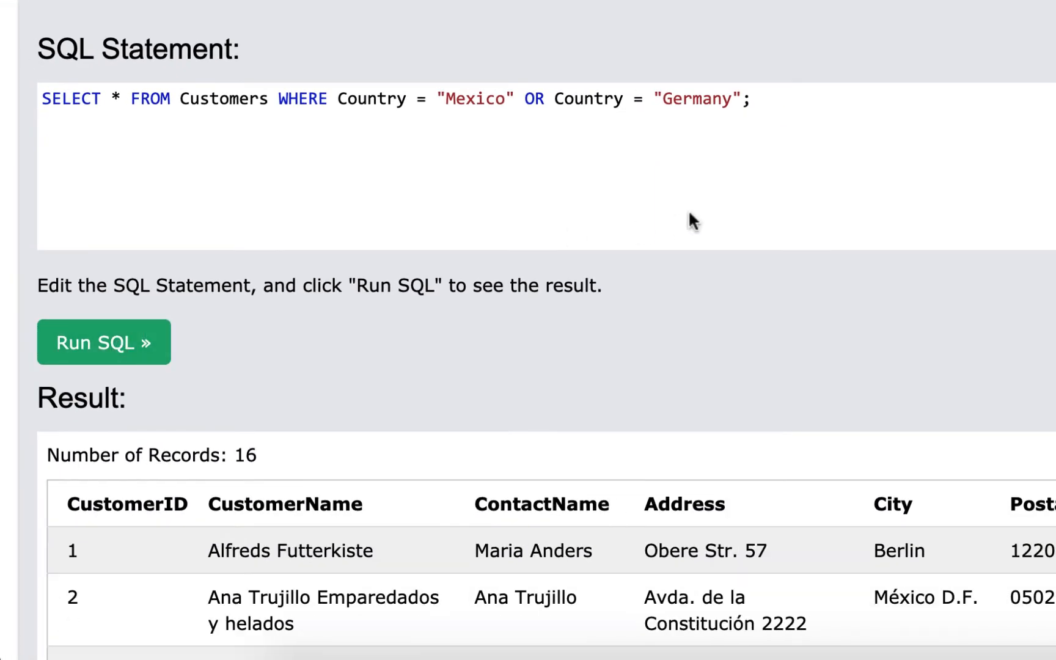
mouse_move(277, 472)
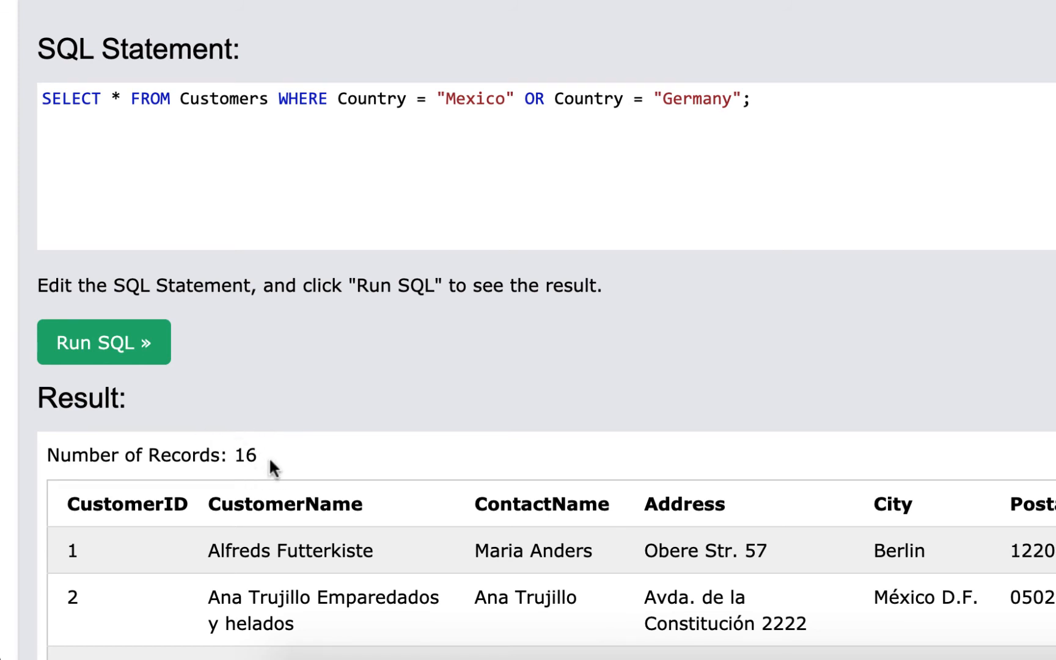
mouse_move(286, 433)
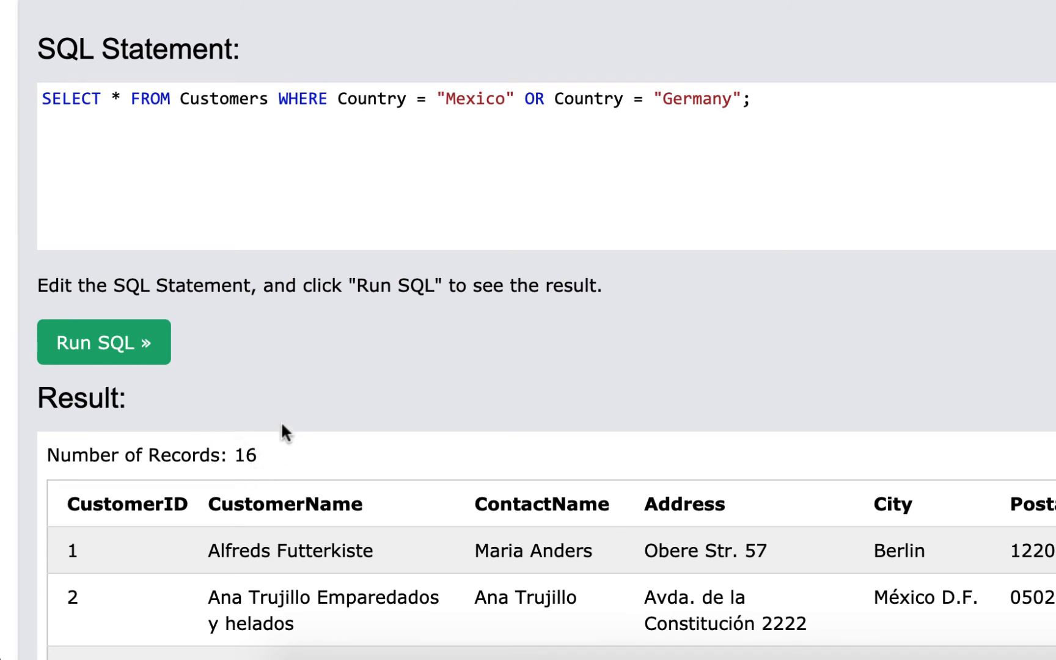
mouse_move(157, 447)
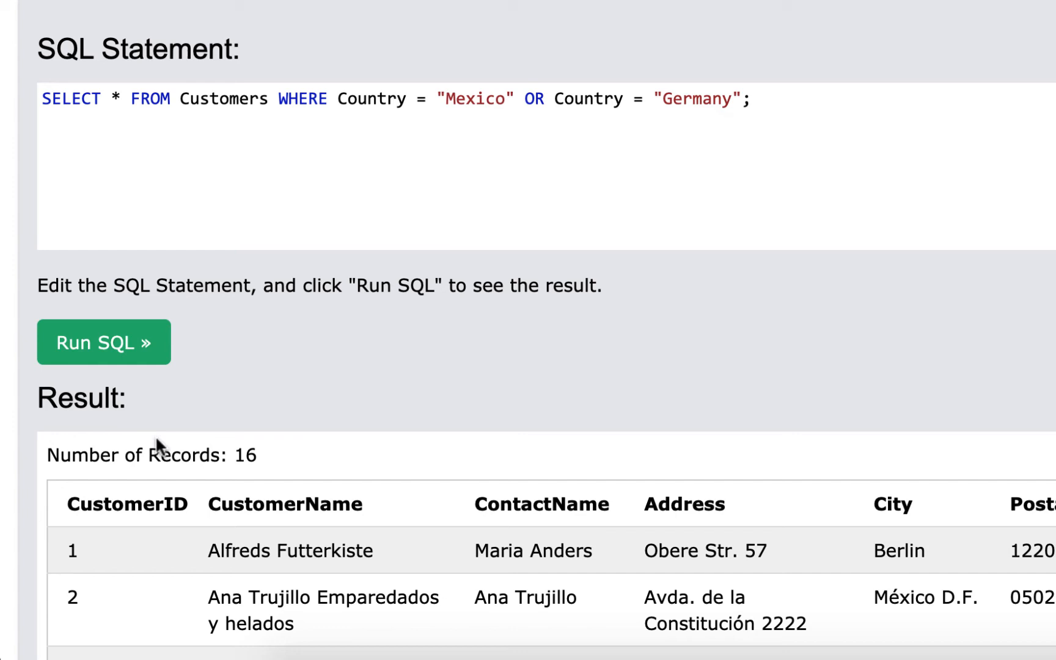
mouse_move(505, 353)
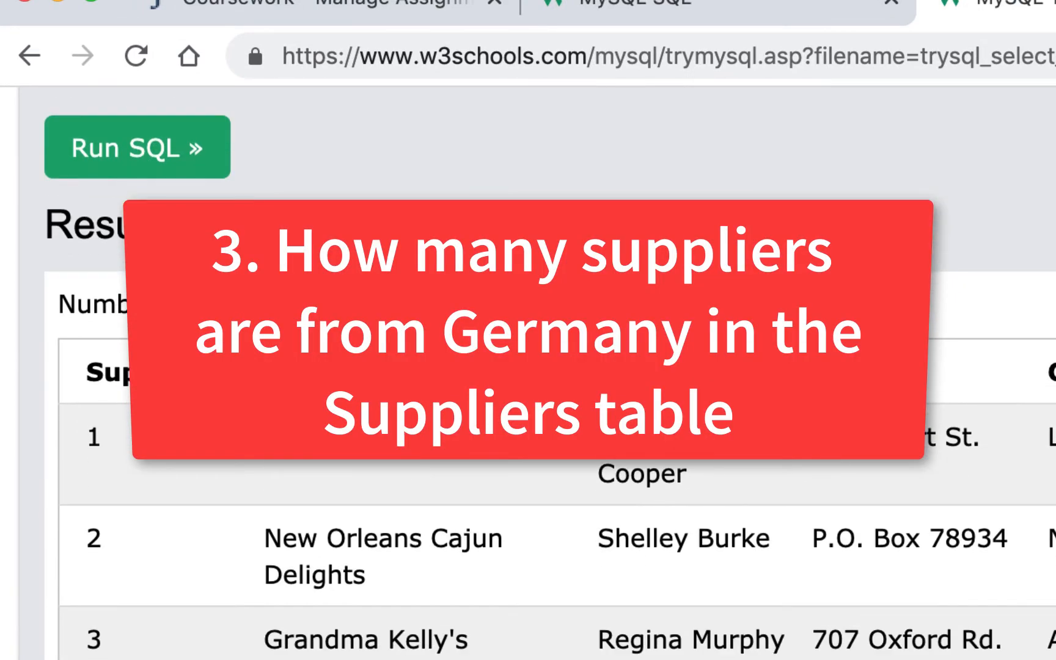
Scroll through the SELECT * FROM Suppliers results.
scroll("down", 3)
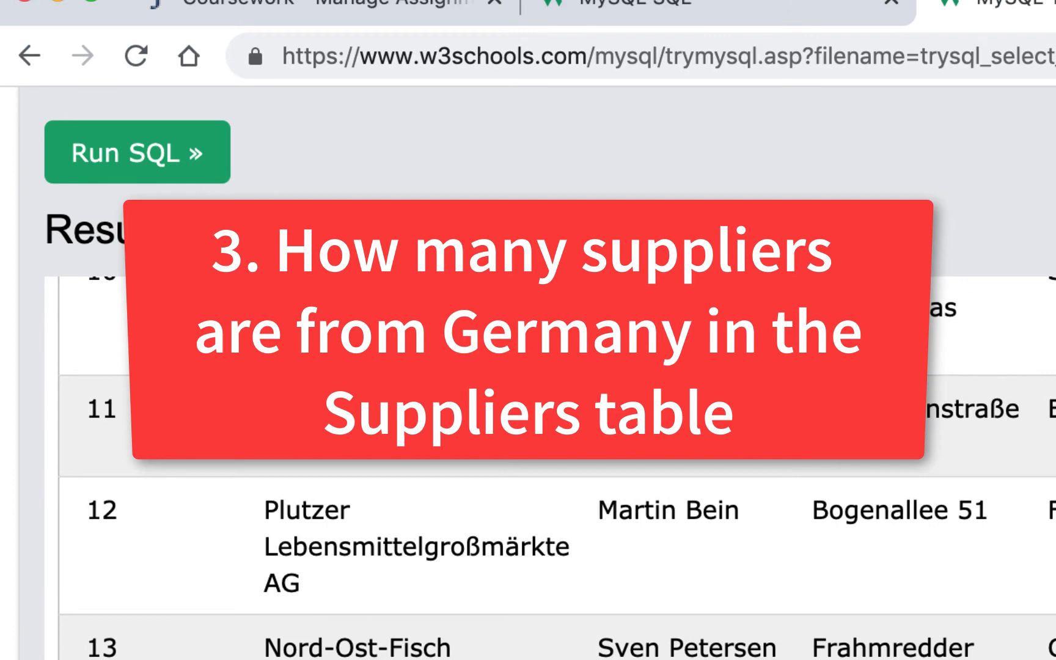
scroll("up", 3)
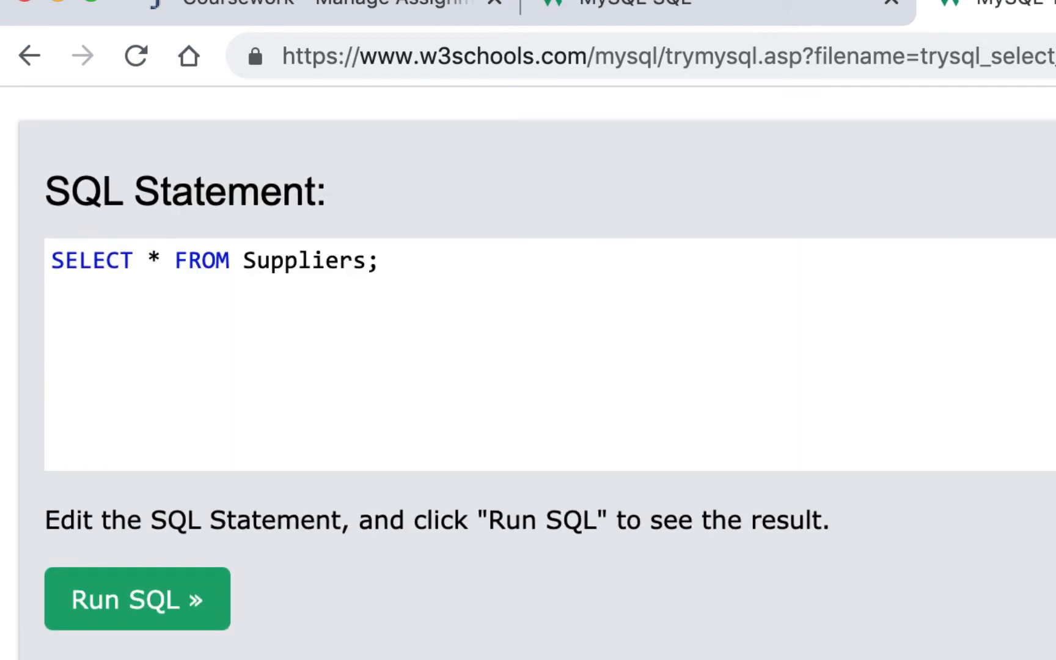
mouse_move(499, 627)
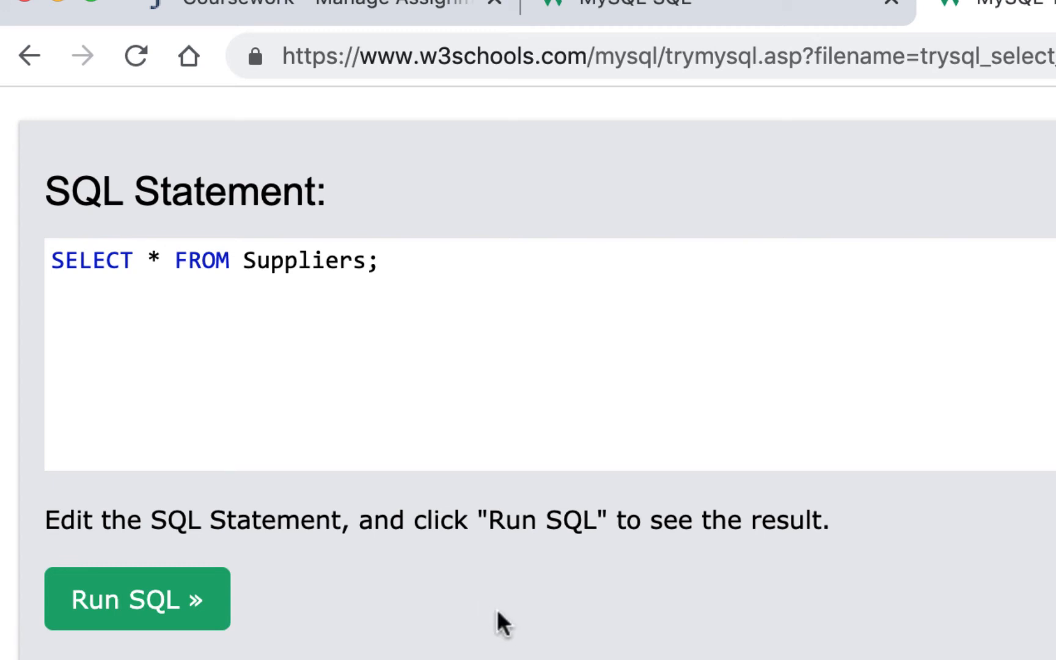
mouse_move(506, 623)
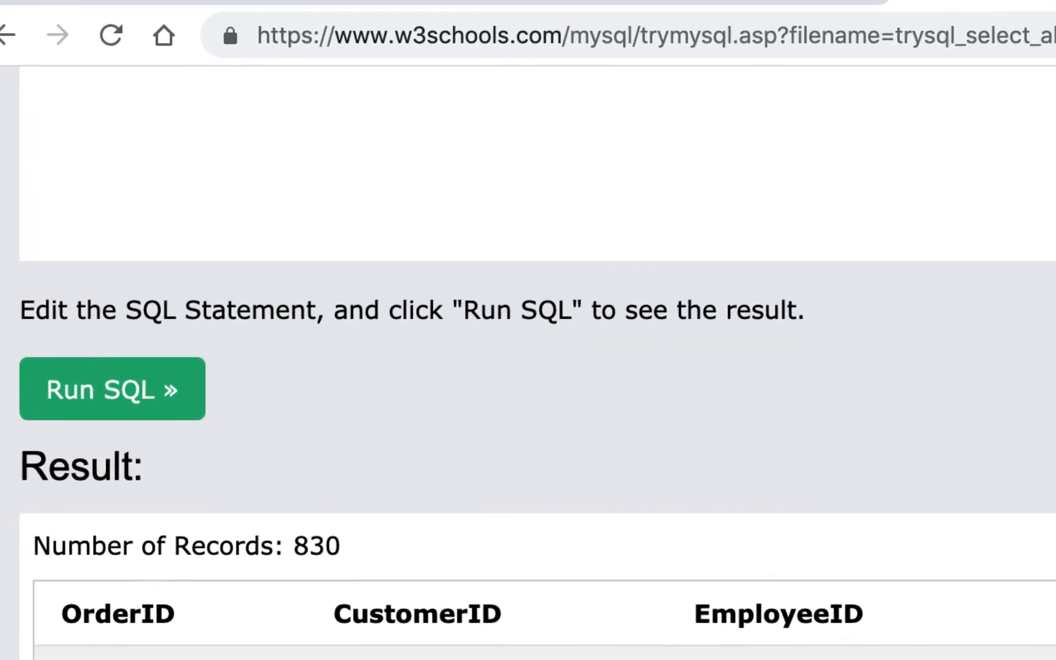
Scroll down to the Orders result table with 830 records.
scroll("down", 3)
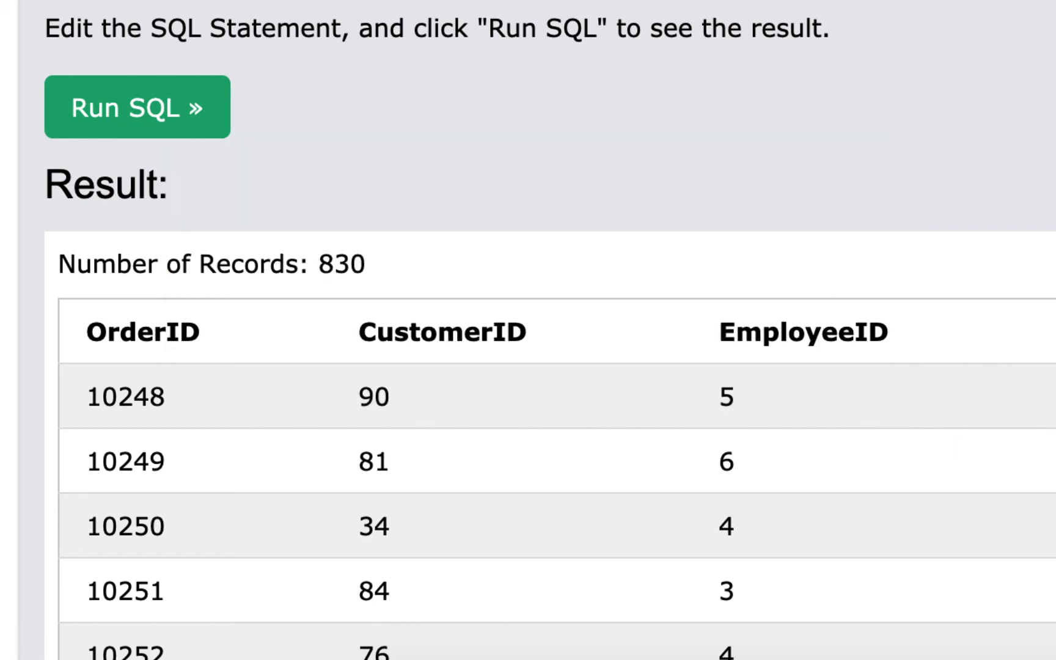
scroll("down", 3)
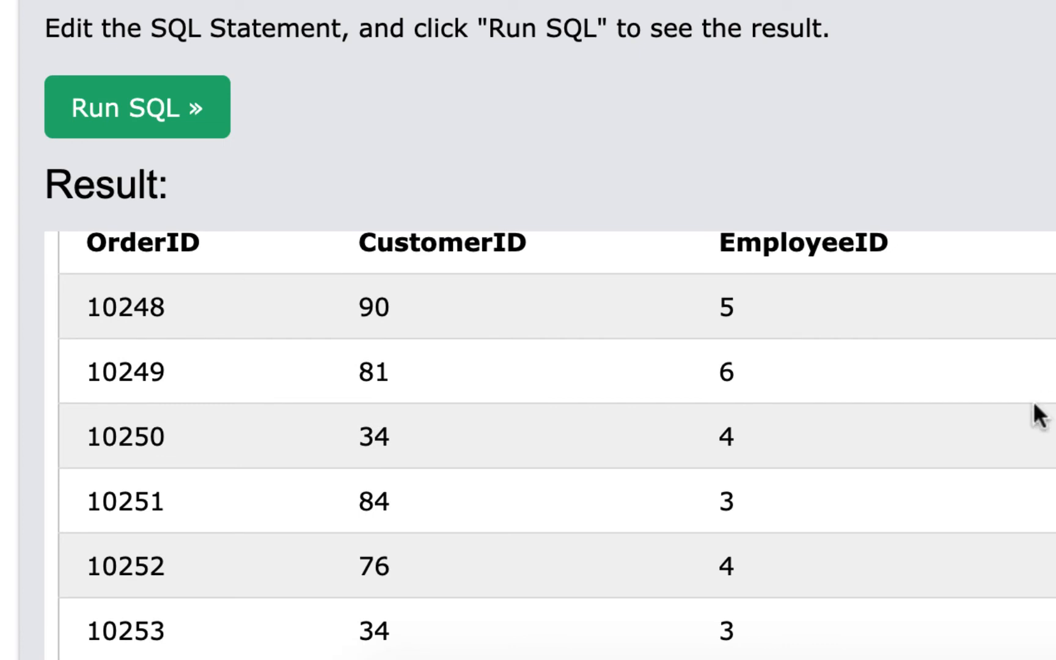
mouse_move(416, 635)
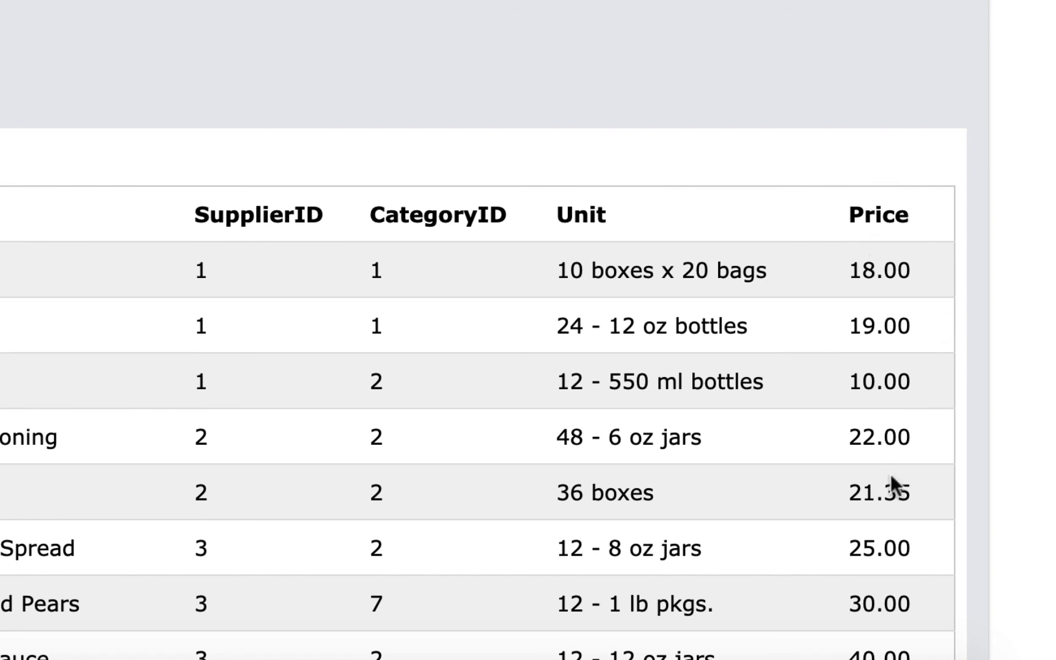
mouse_move(886, 601)
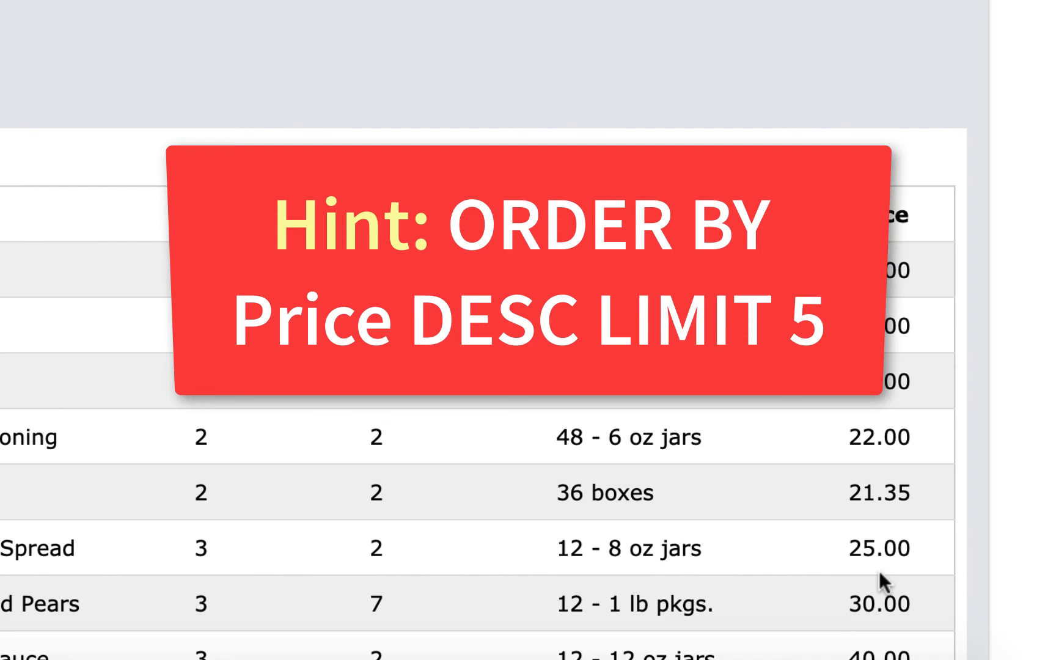
mouse_move(843, 128)
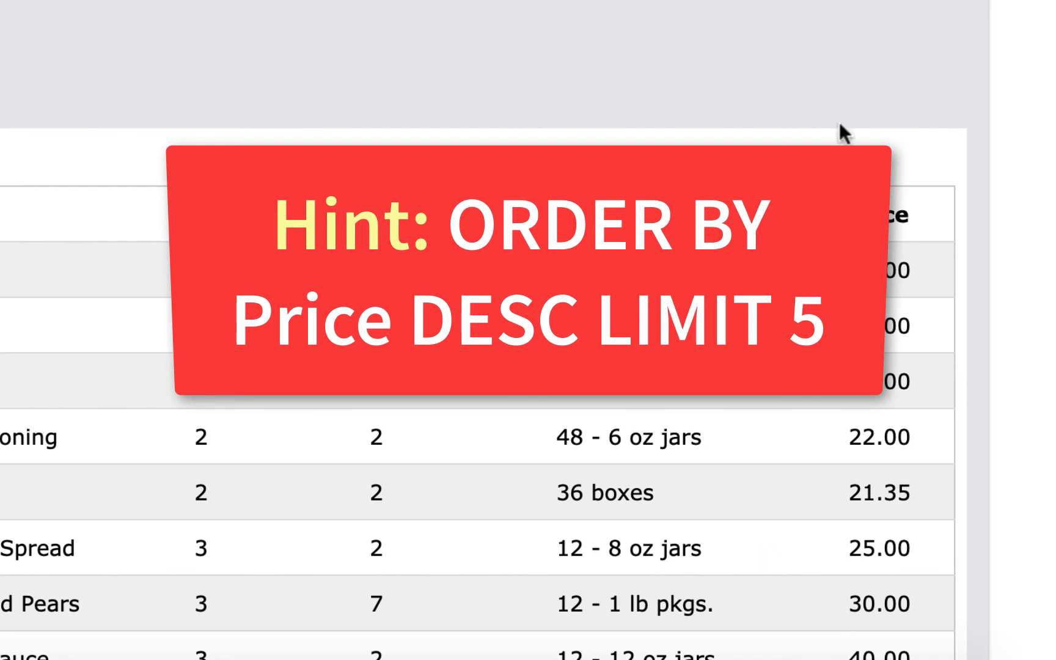
mouse_move(770, 150)
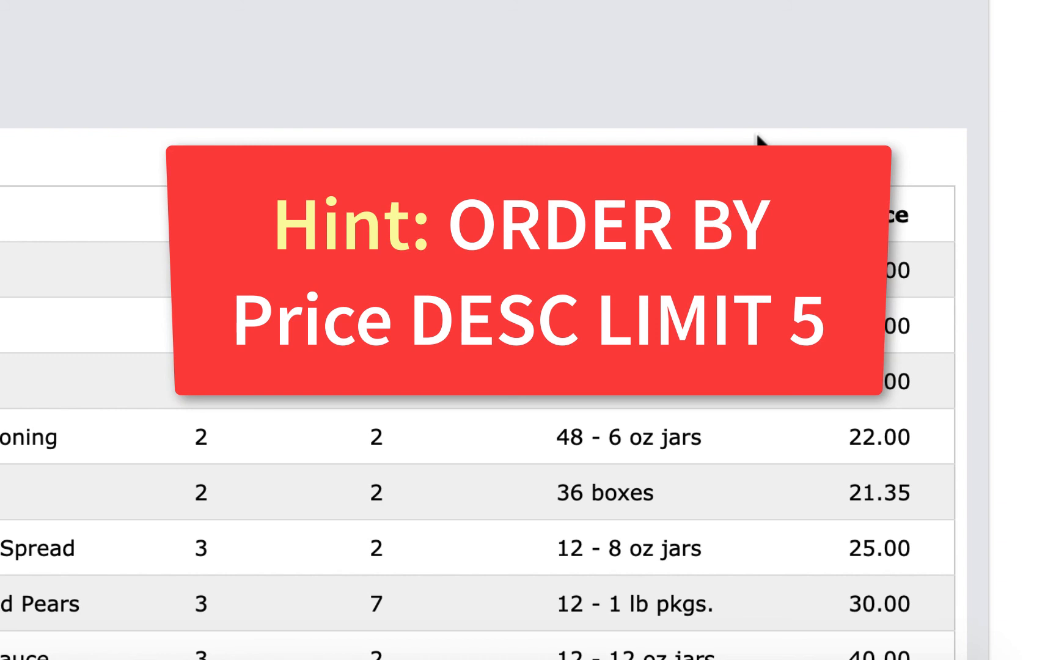
mouse_move(608, 59)
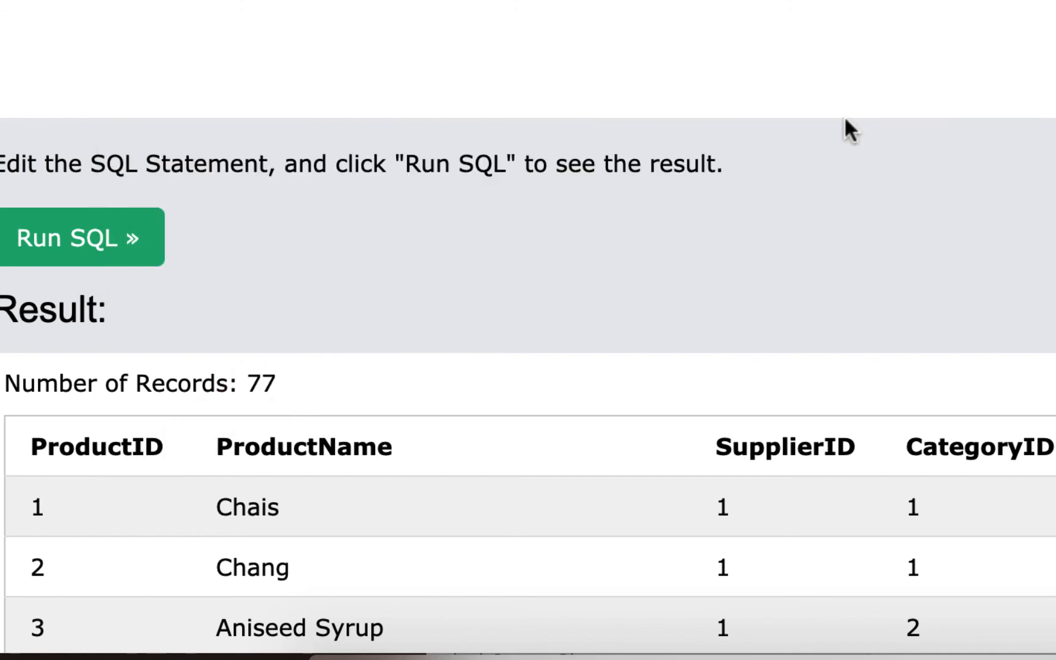
mouse_move(1006, 166)
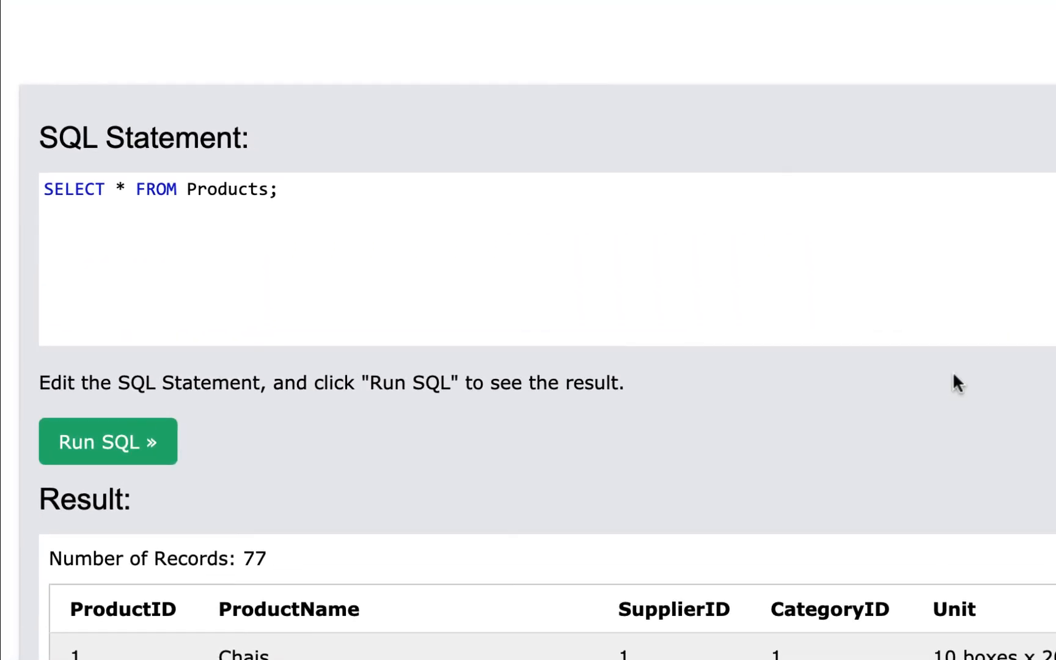
mouse_move(974, 363)
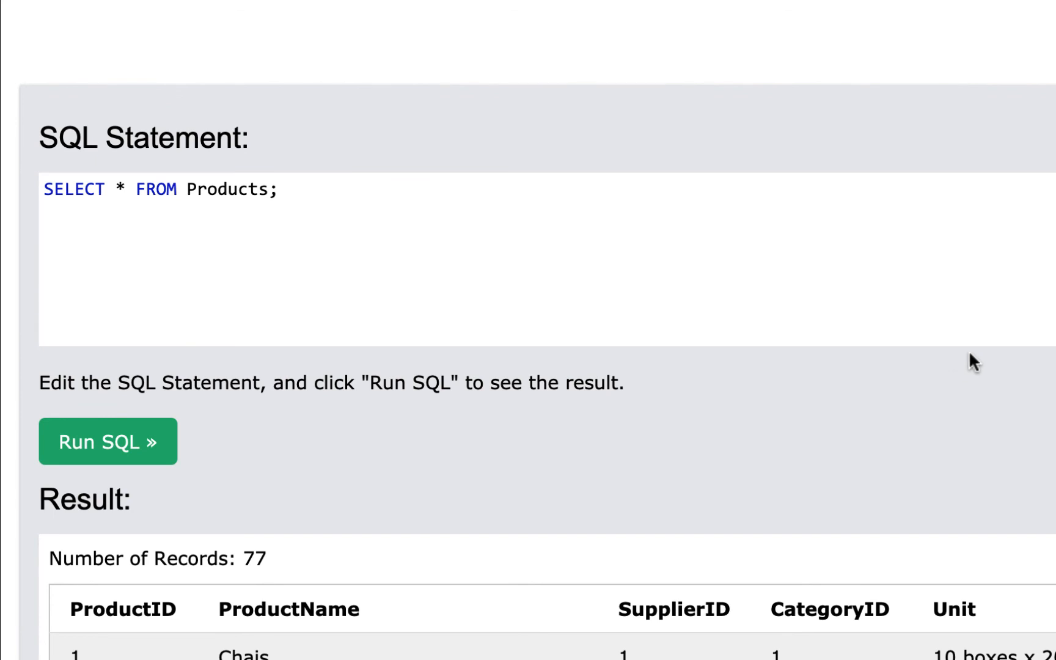
mouse_move(986, 348)
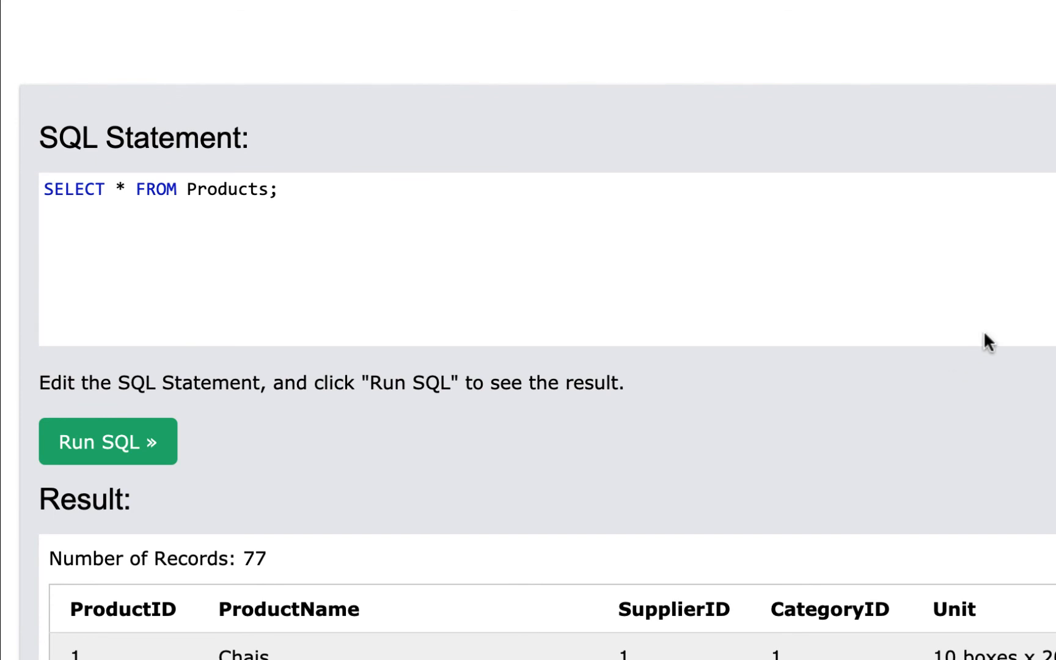